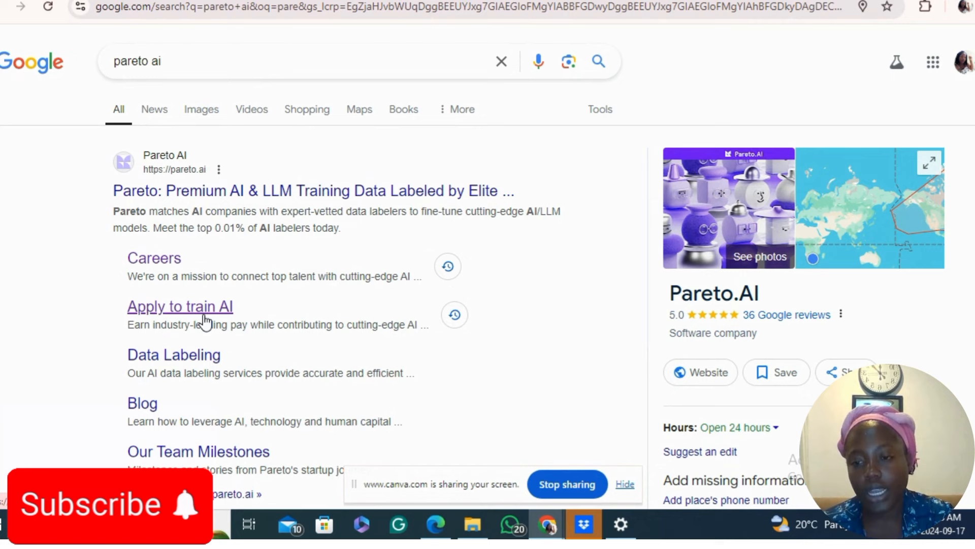
# Follow the 'Apply to train AI' sitelink to Pareto.AI's AI Trainer application page.
pyautogui.click(180, 307)
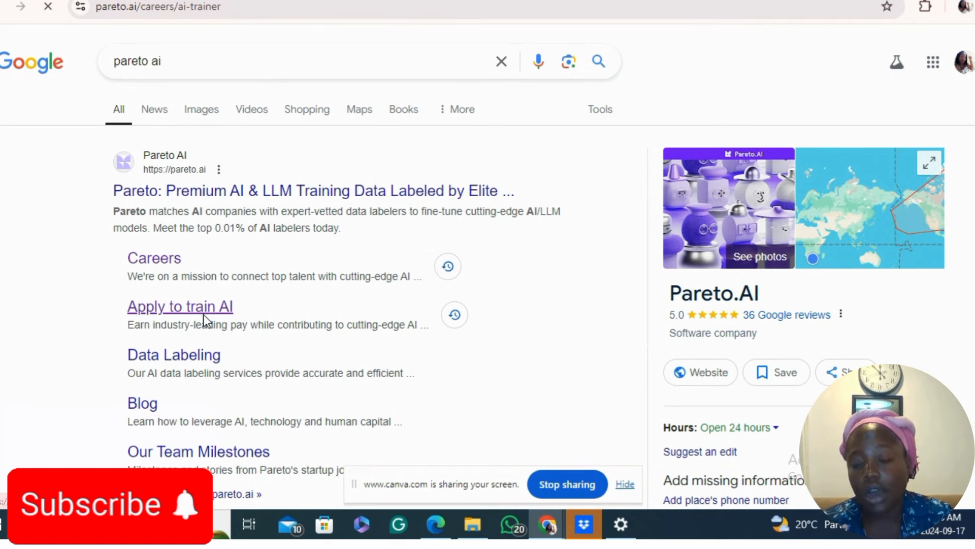
pyautogui.click(181, 307)
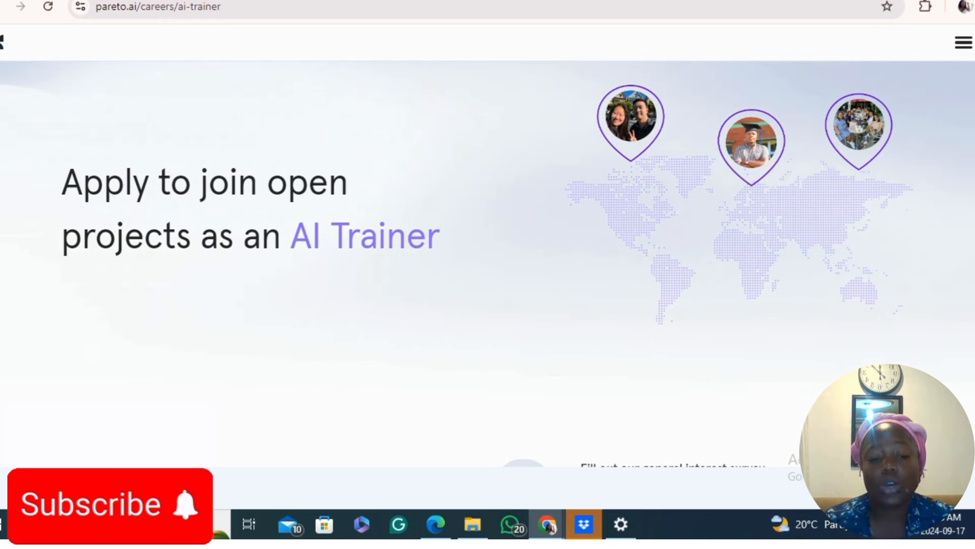
pyautogui.scroll(-3)
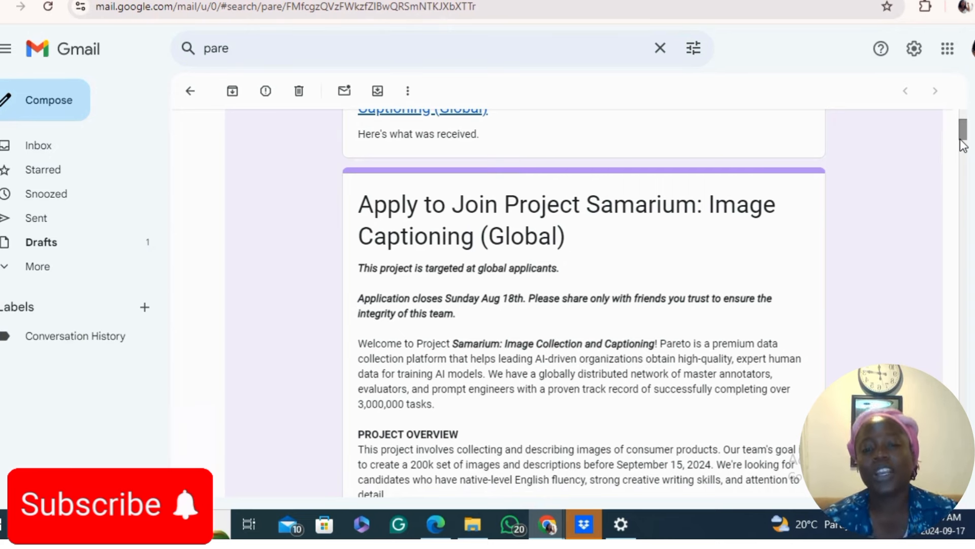
# Scroll through the Pareto email down to its timeline and $0.40-per-task commitment section.
pyautogui.scroll(-3)
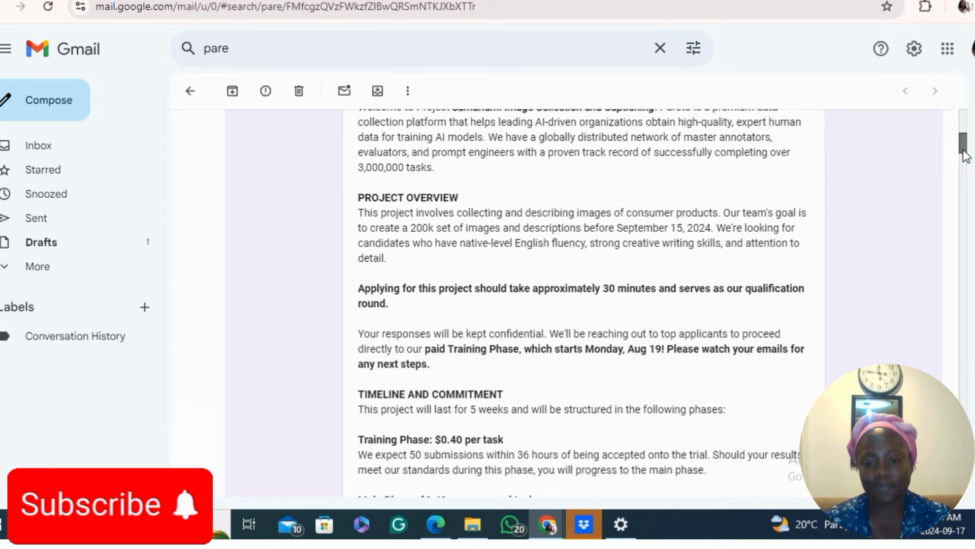
pyautogui.scroll(-3)
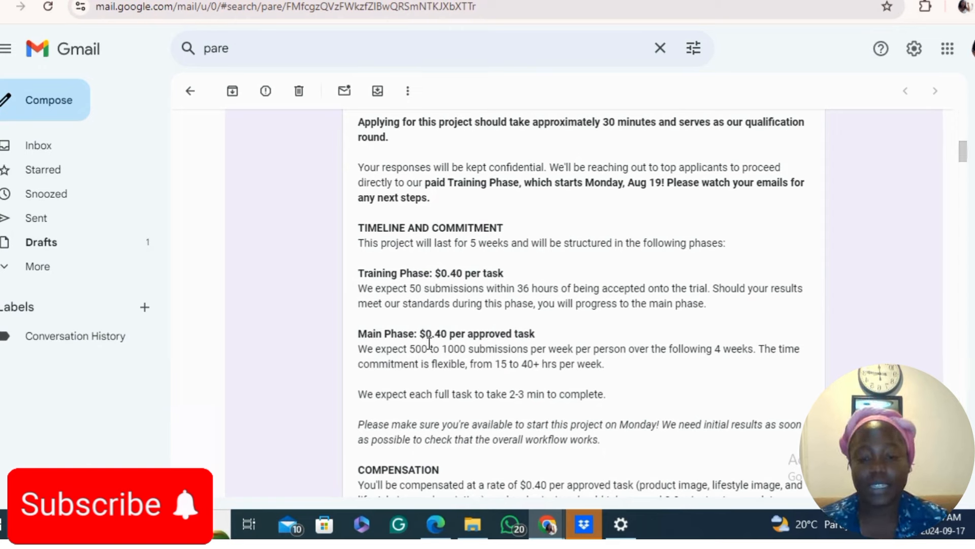
pyautogui.moveTo(502, 347)
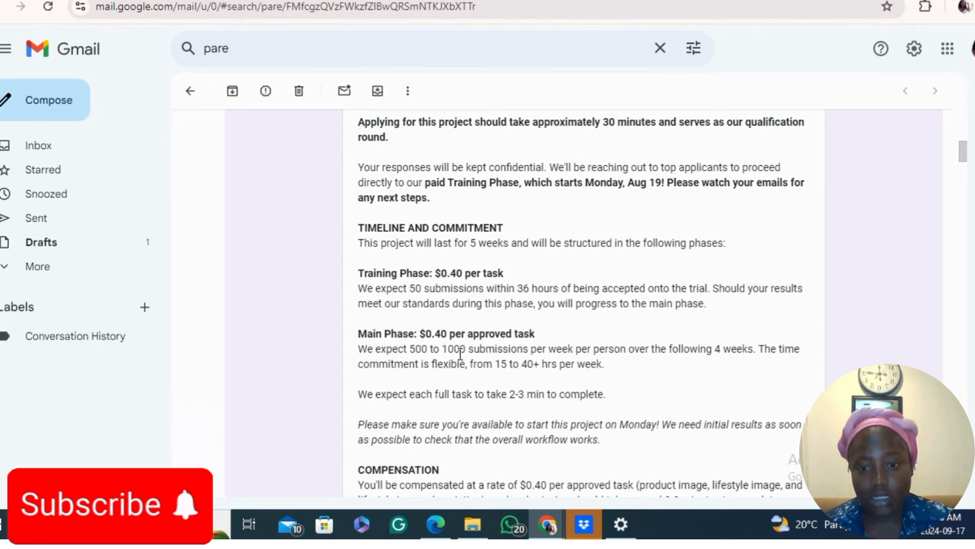
pyautogui.moveTo(447, 354)
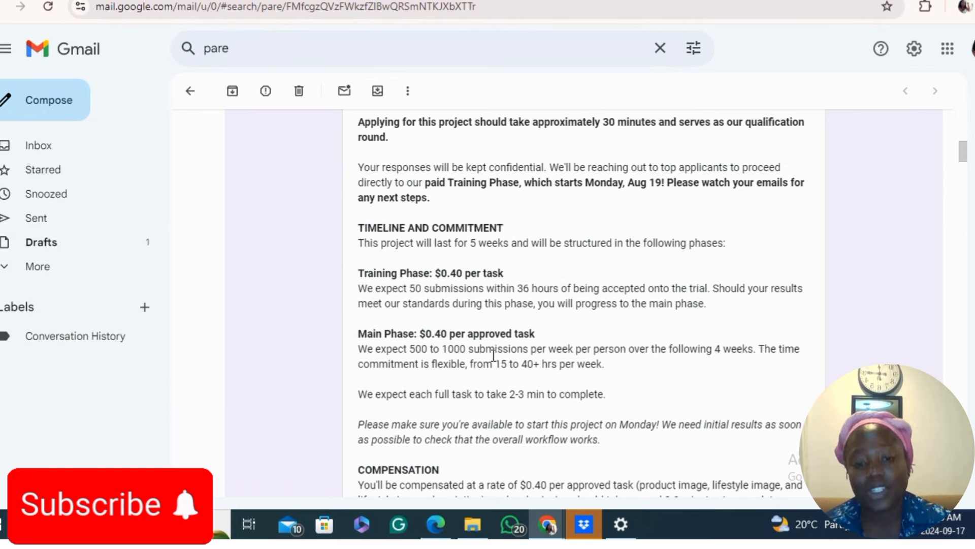
pyautogui.moveTo(549, 340)
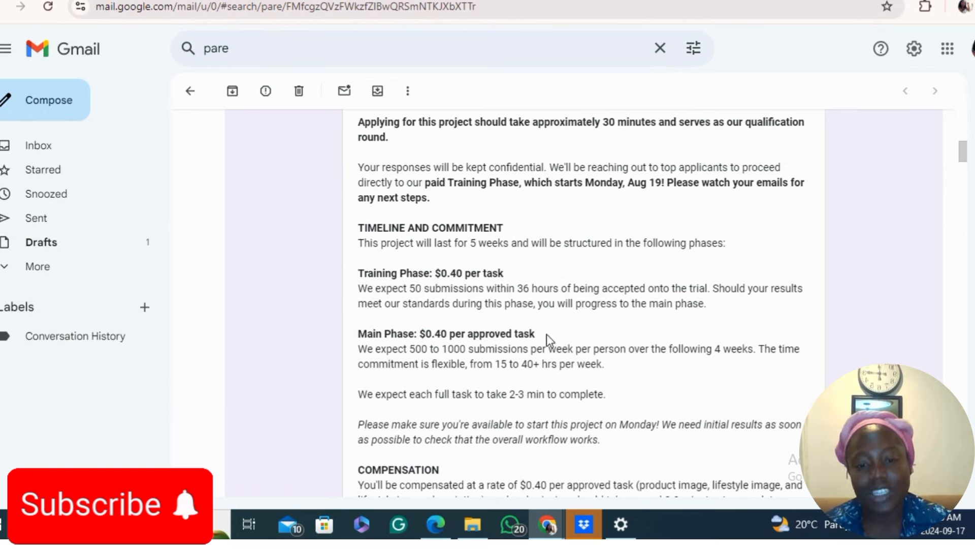
pyautogui.moveTo(506, 410)
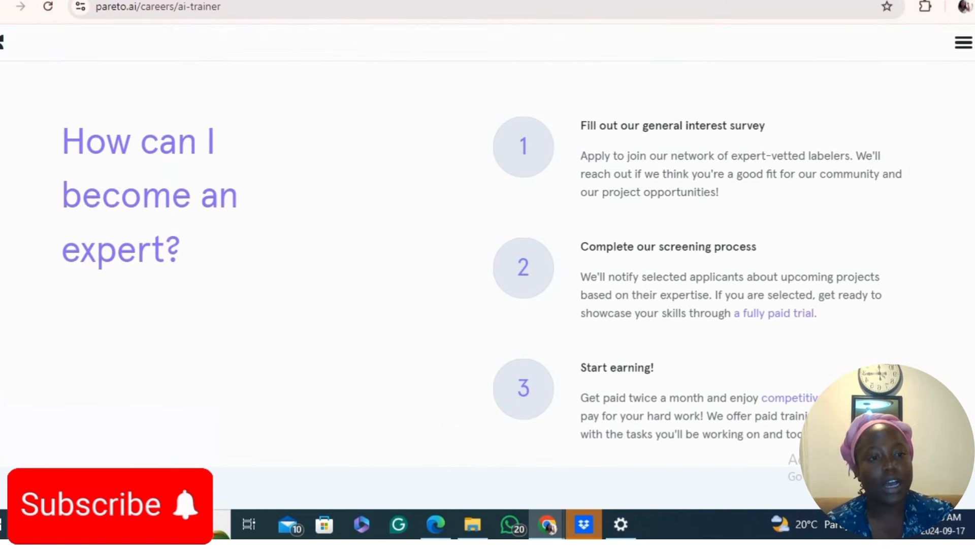
# Start the AI Trainer application from the careers page's 'Apply to train AI' button.
pyautogui.scroll(-3)
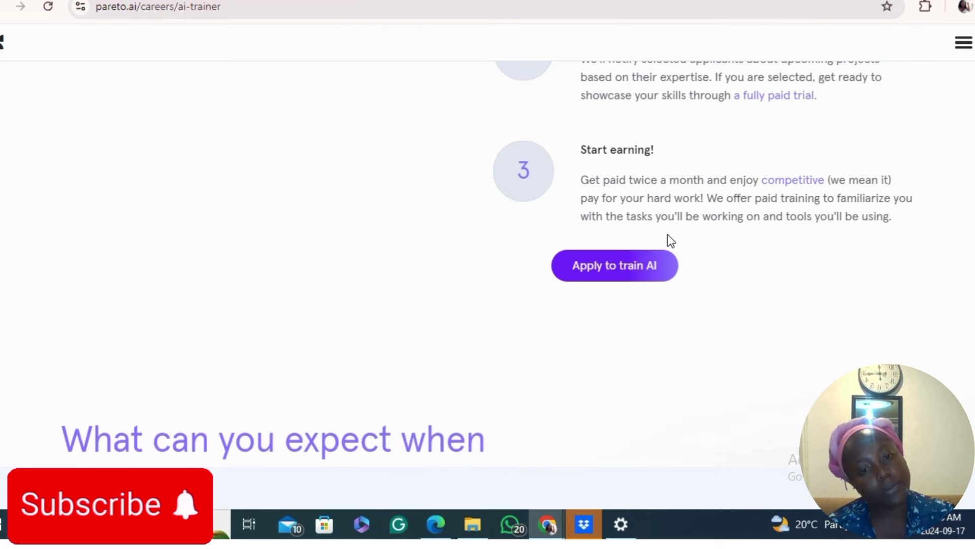
pyautogui.click(614, 266)
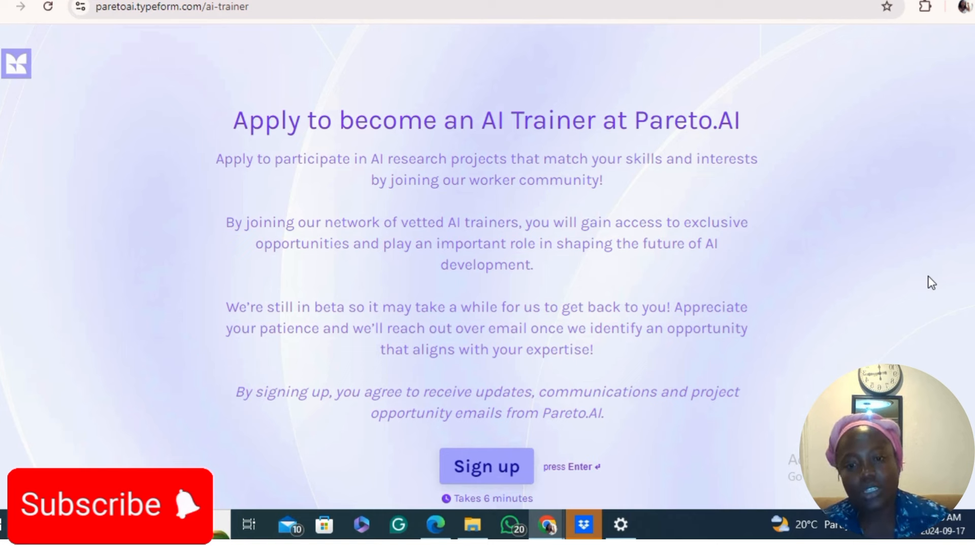
pyautogui.moveTo(499, 501)
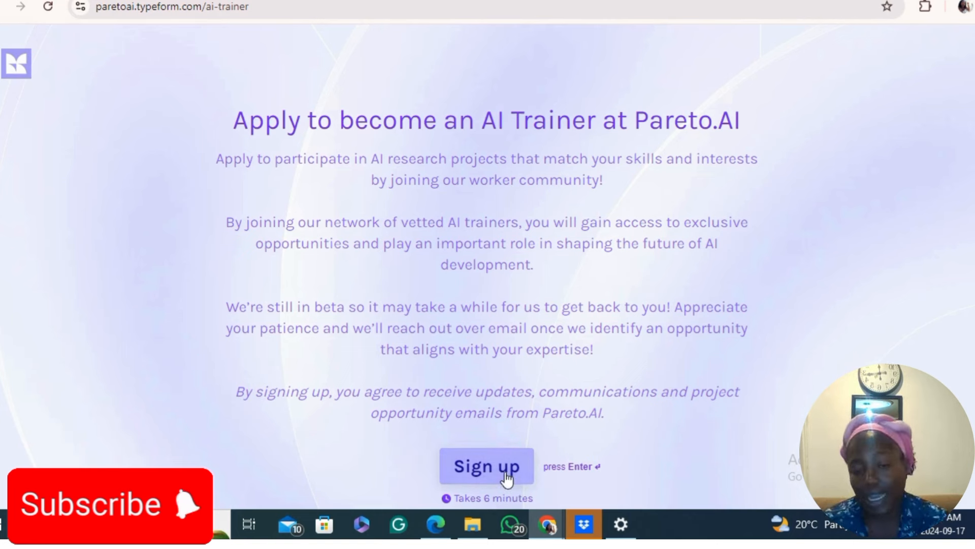
# Begin the sign-up and enter 'cynthia' as the first name.
pyautogui.click(488, 466)
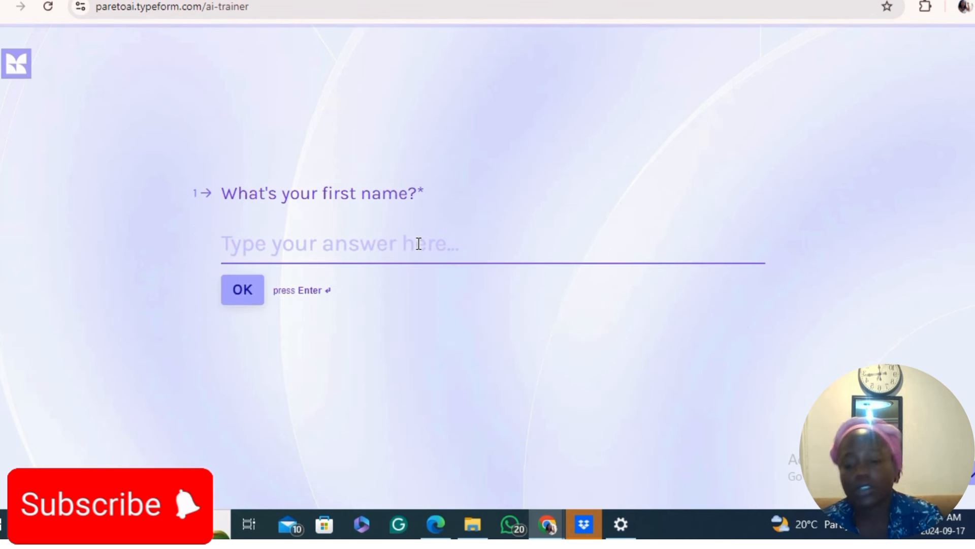
pyautogui.write('cynth')
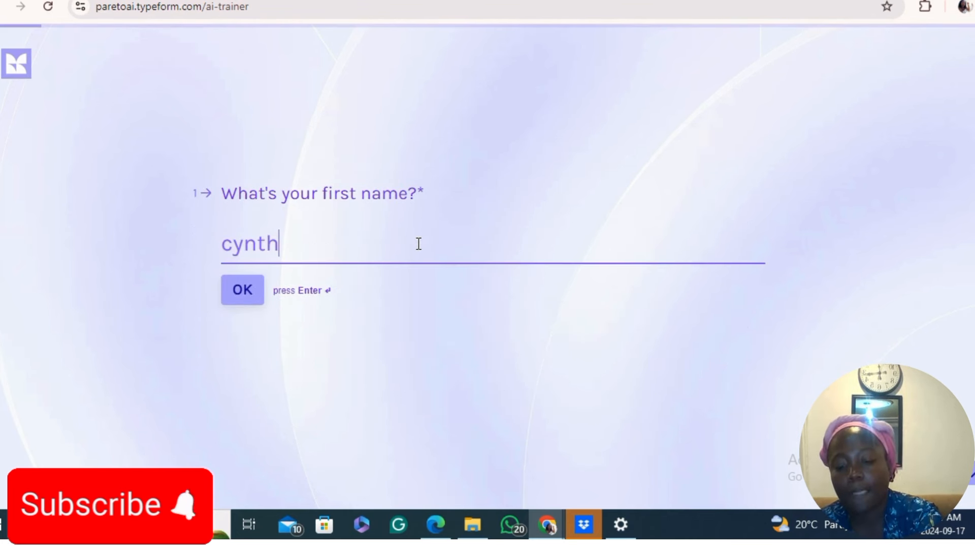
pyautogui.write('ia')
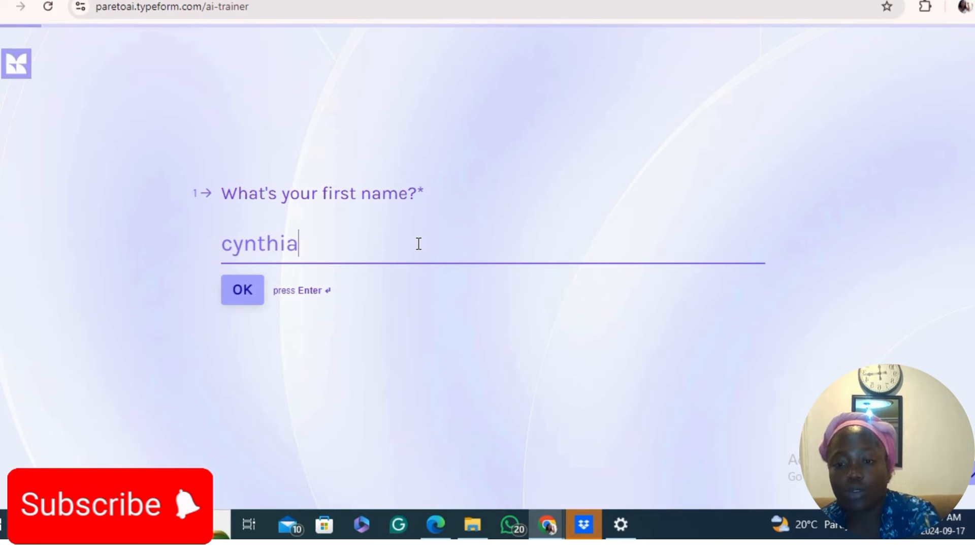